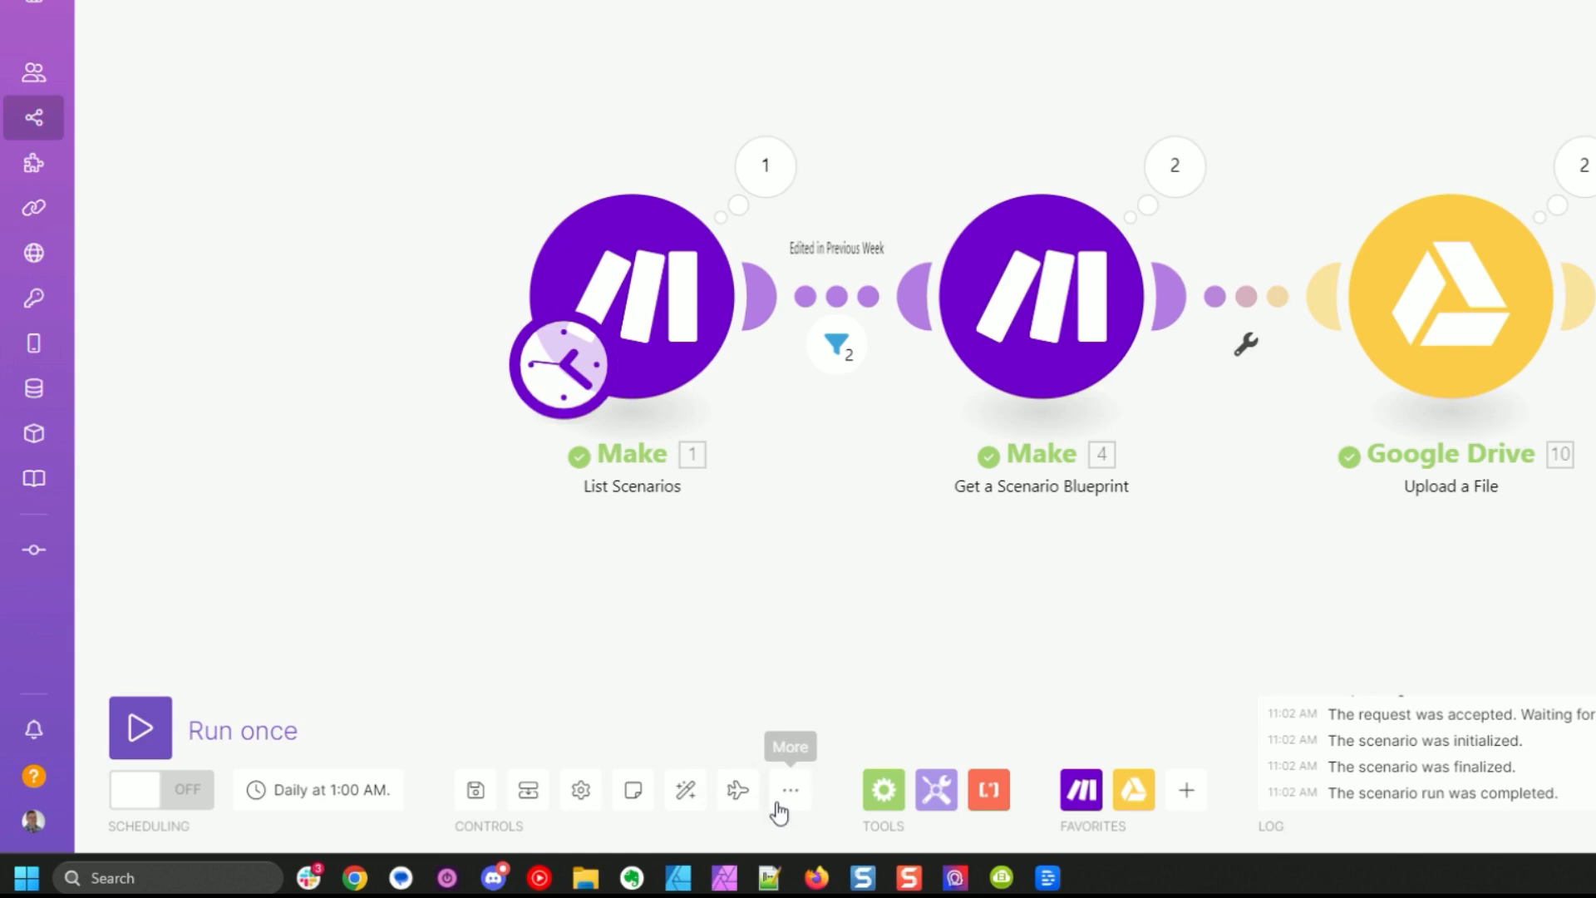
Step: Review List Scenarios: Organization ID selected, inactive scenarios included, limit 1000
left_click(789, 789)
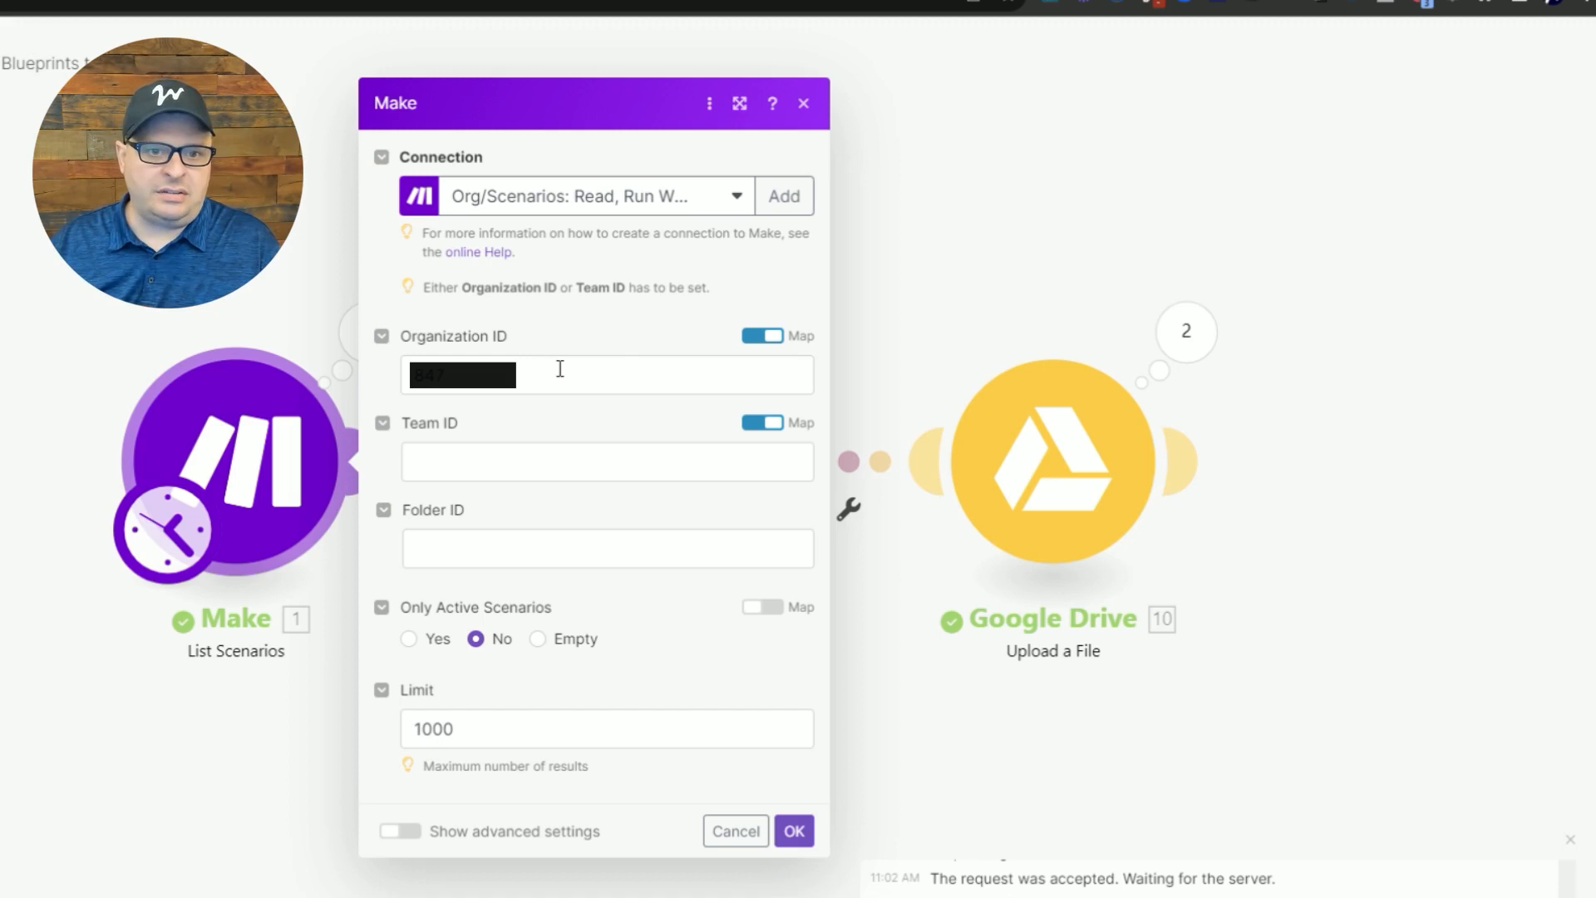
triple_click(565, 286)
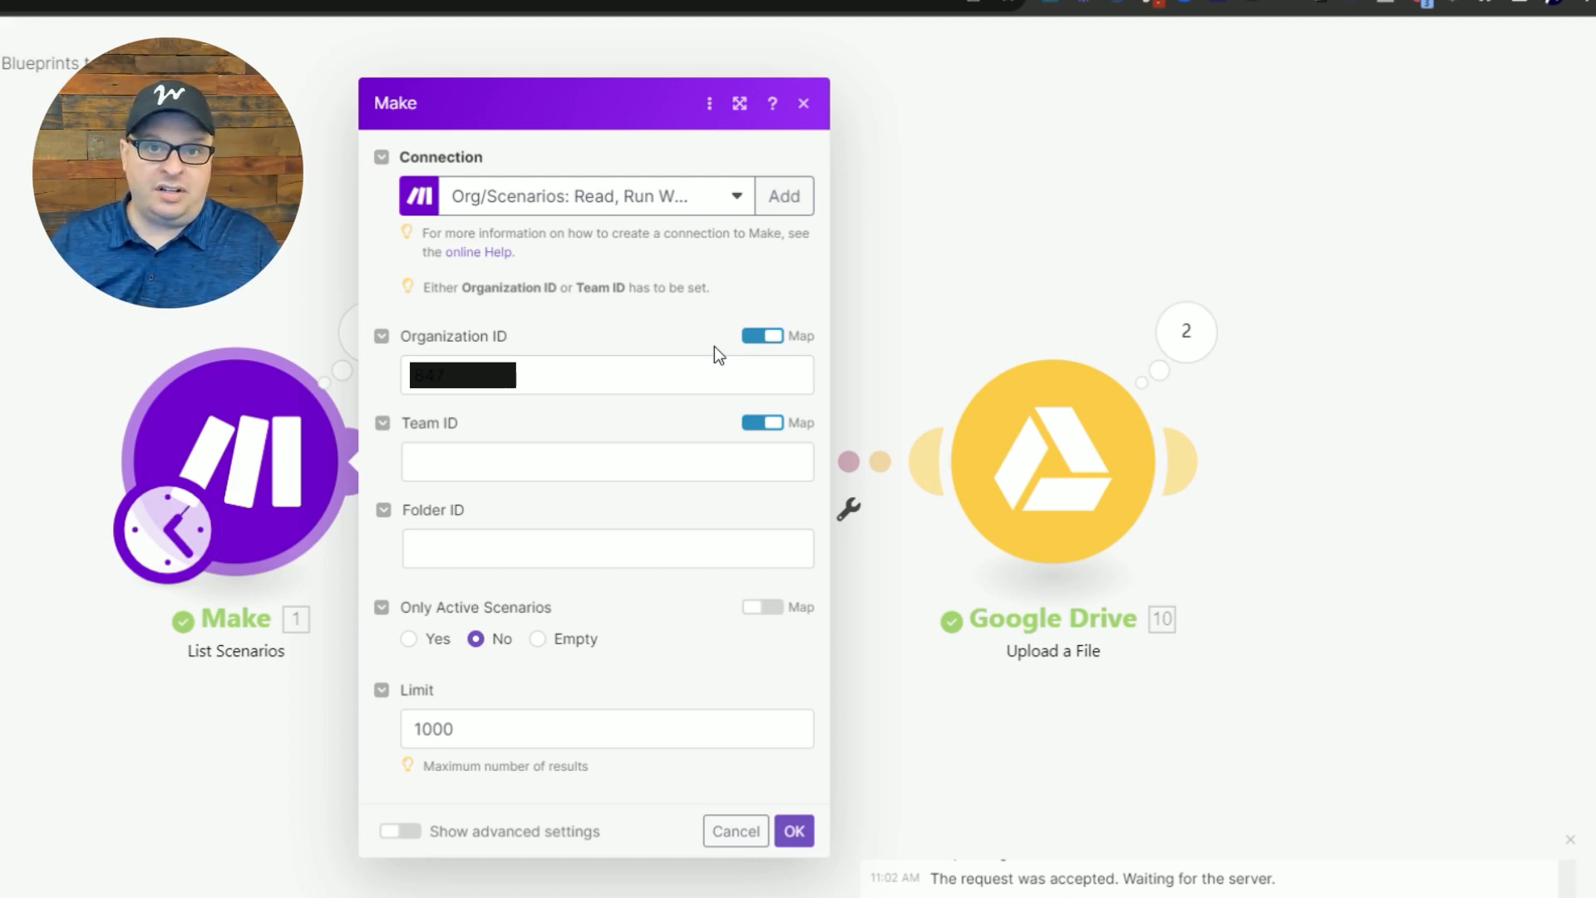
mouse_move(599, 764)
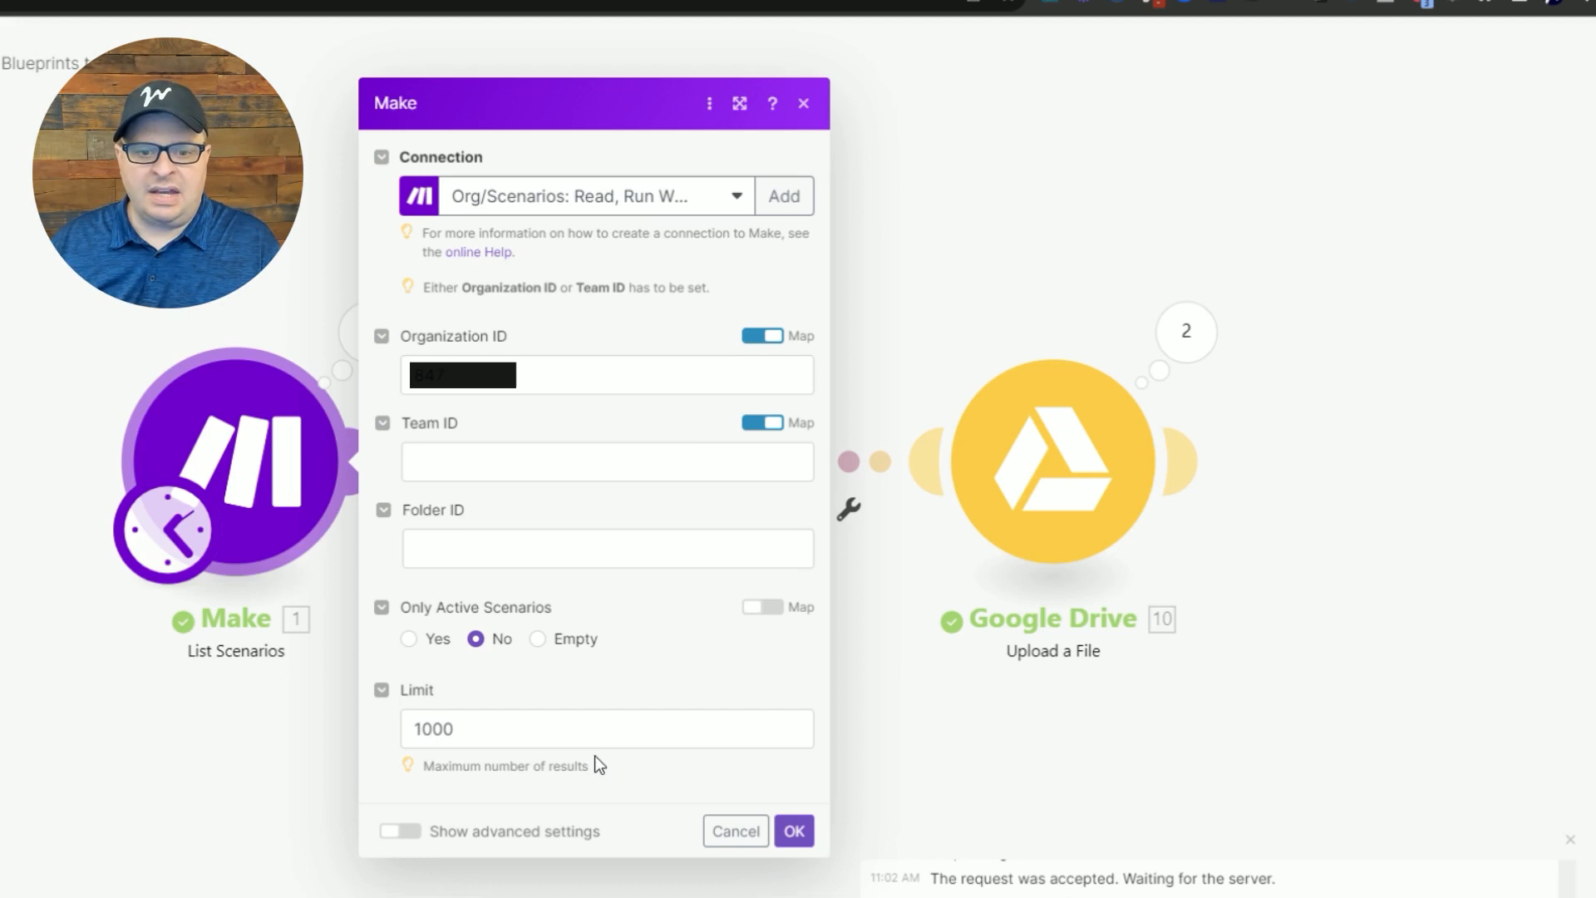
mouse_move(594, 736)
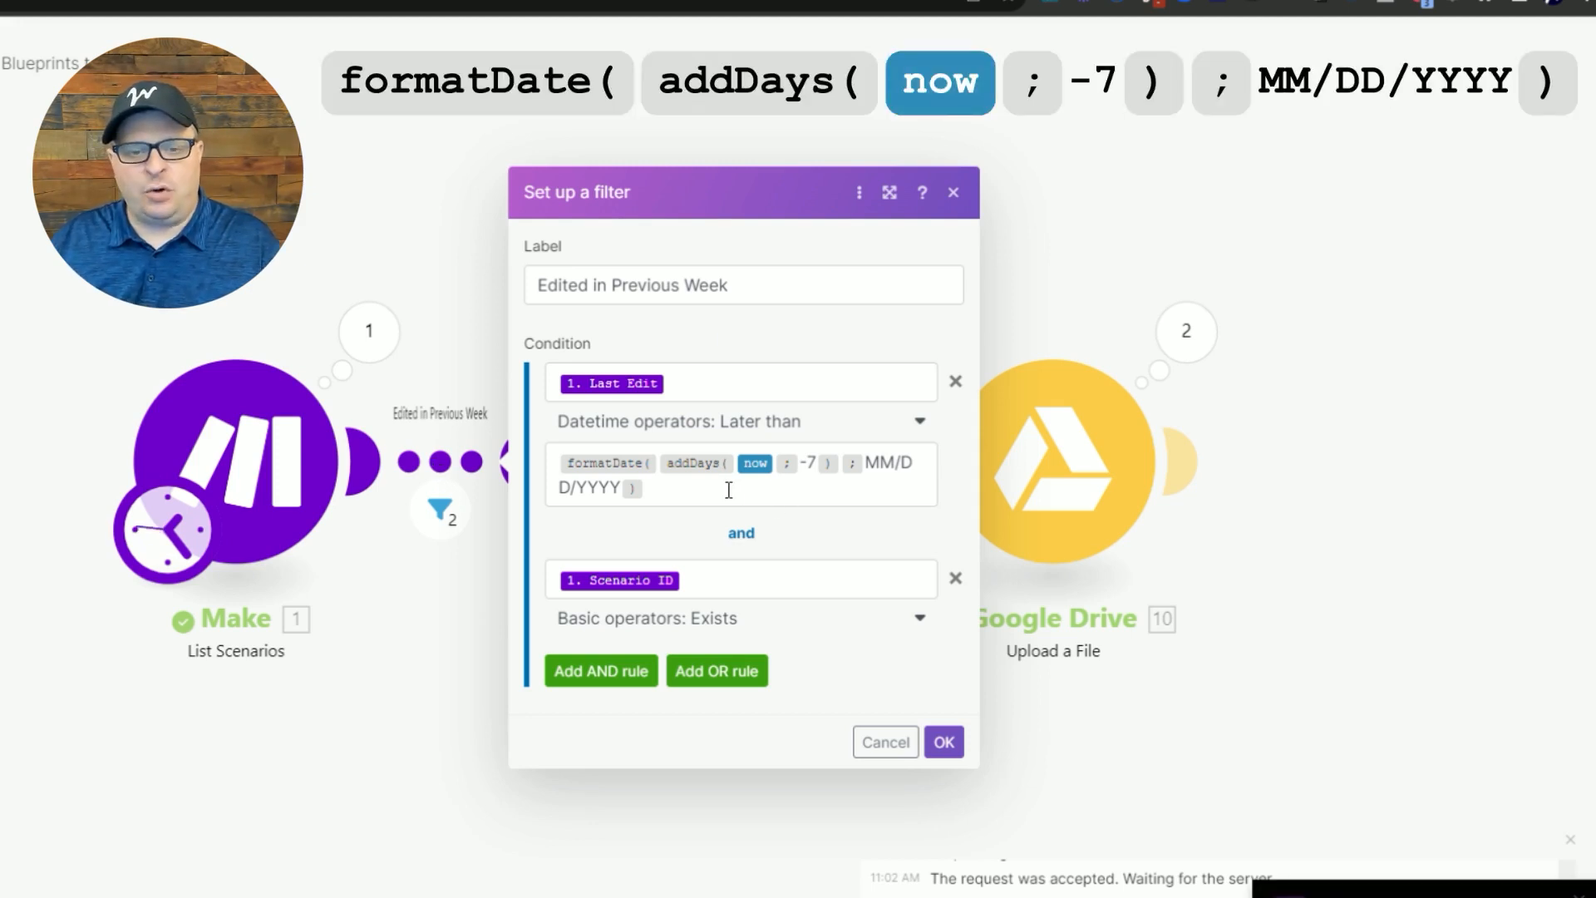
mouse_move(695, 463)
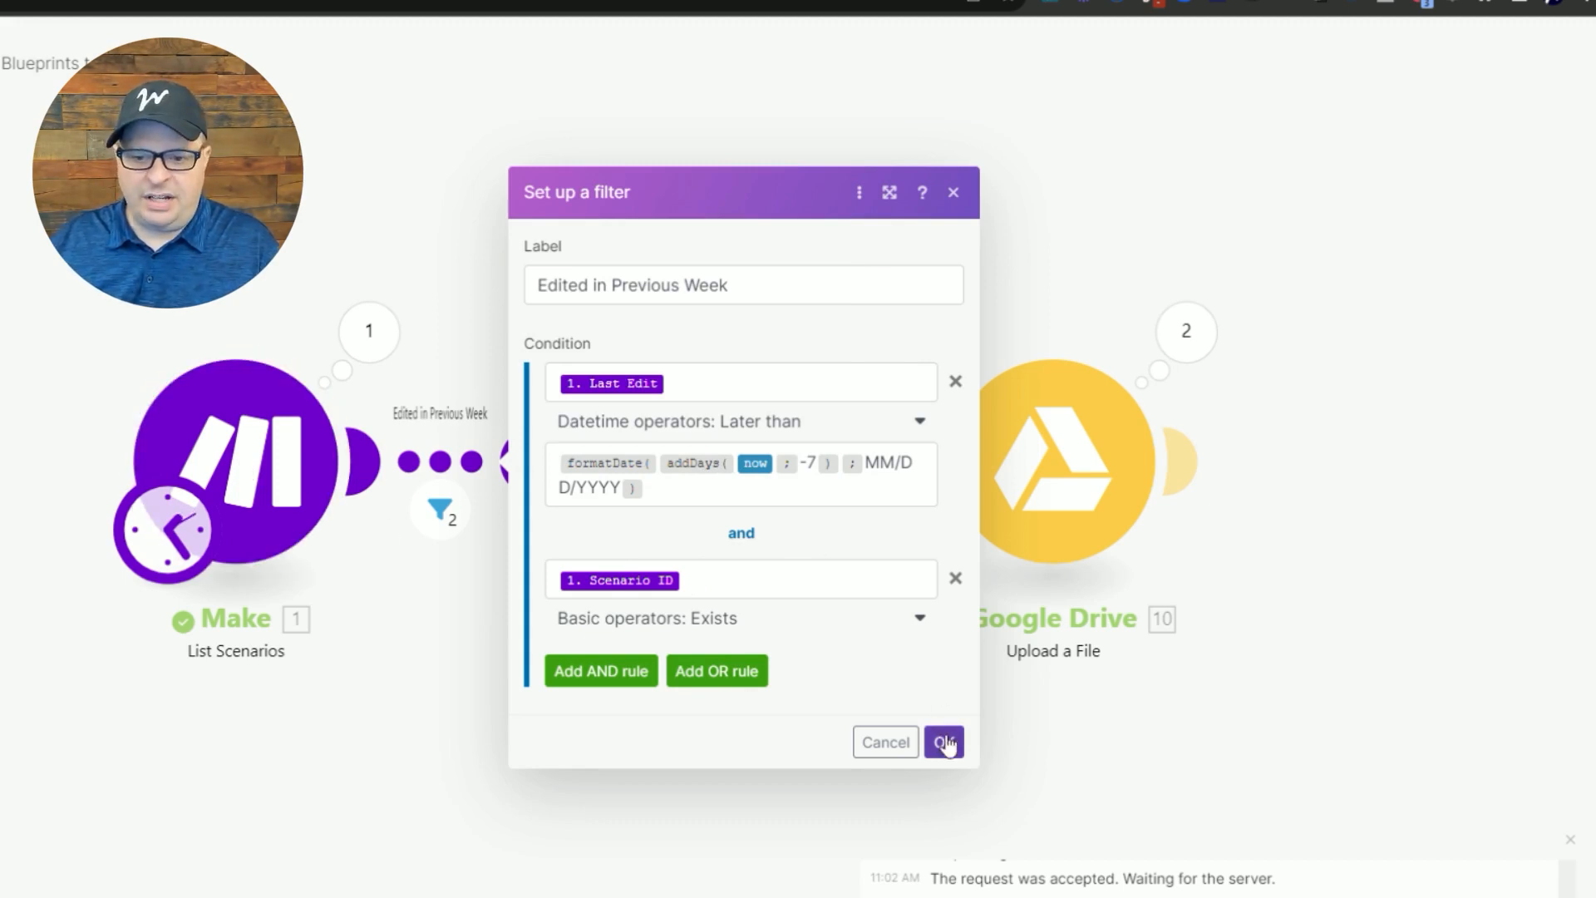
Step: Confirm the filter and map 1. Scenario ID into Get a Scenario Blueprint
left_click(942, 740)
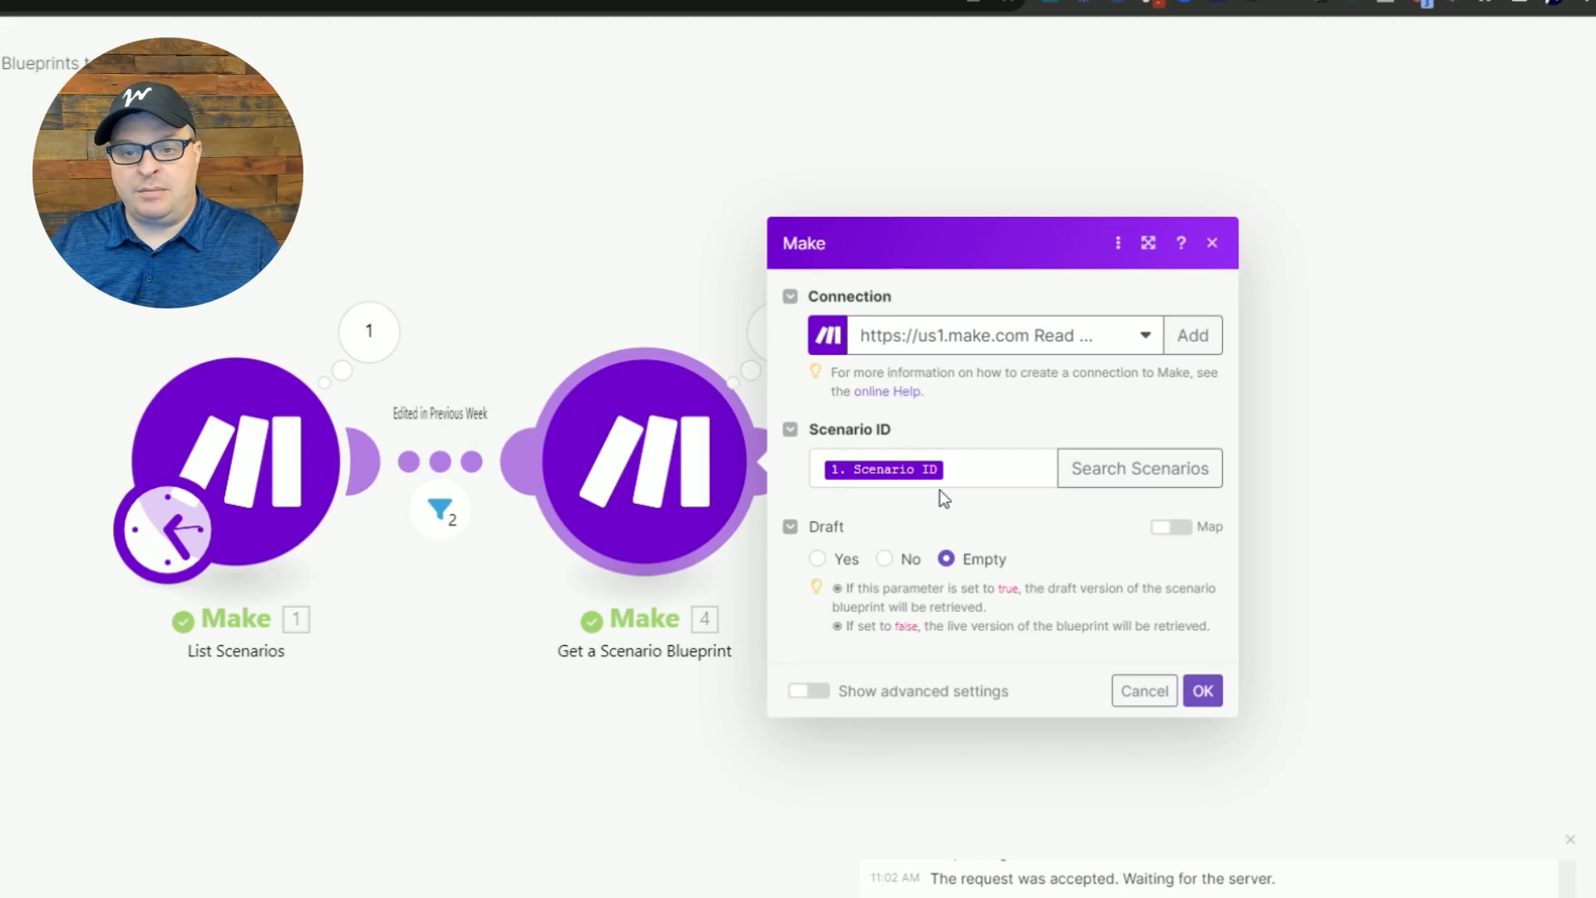
left_click(930, 468)
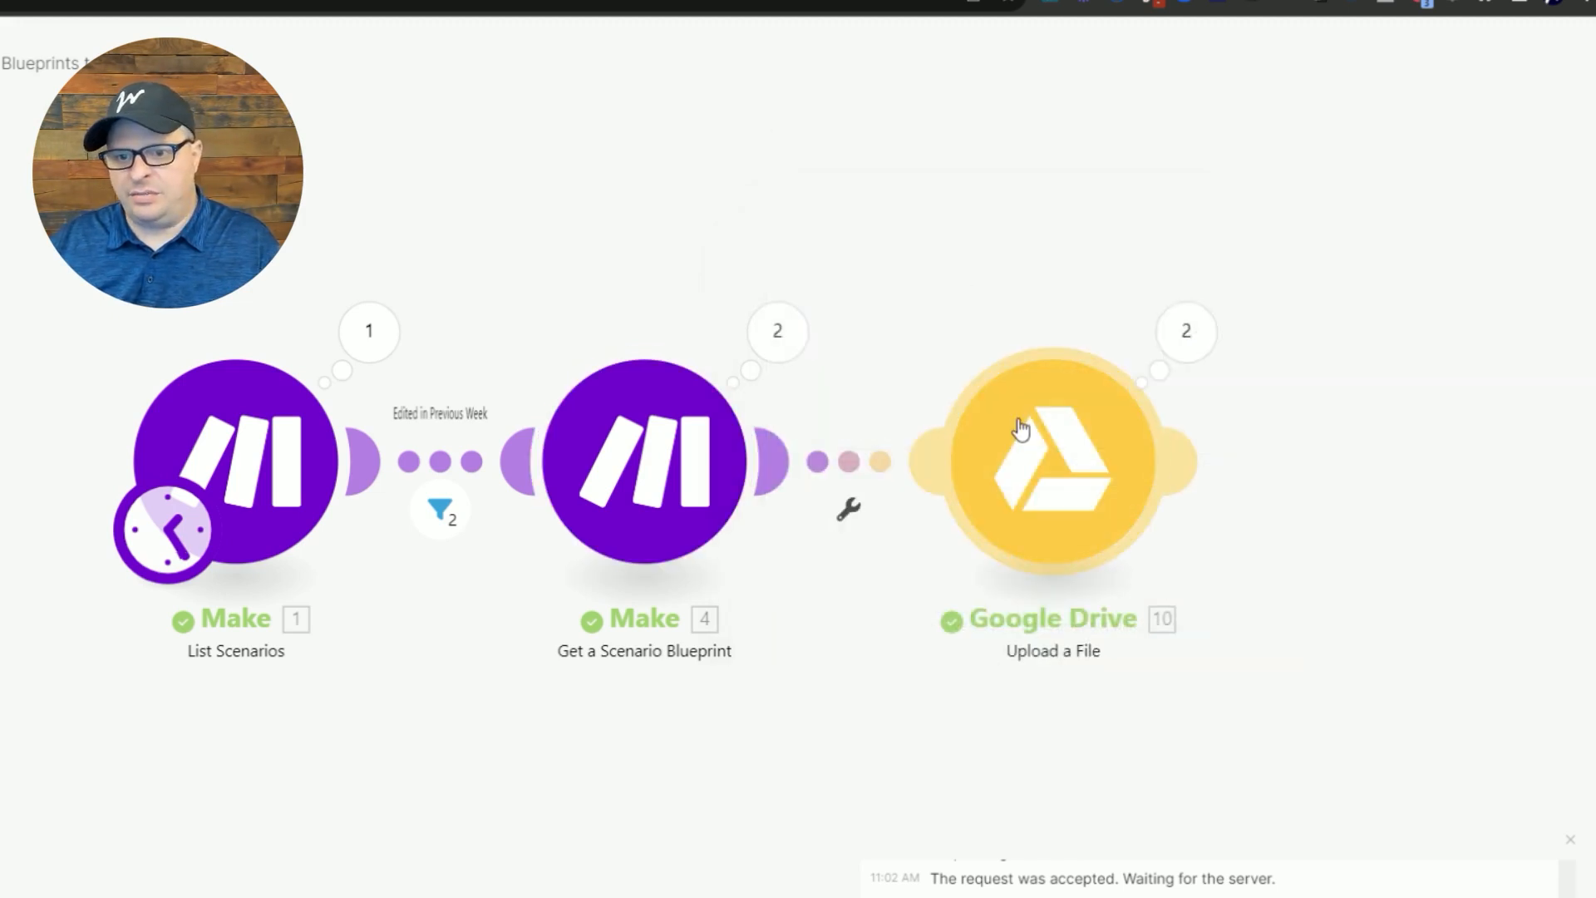
Step: Set Upload a File to save Blueprint Data as dated Team-Scenario .json in Make.com Blueprint Backups
left_click(1052, 461)
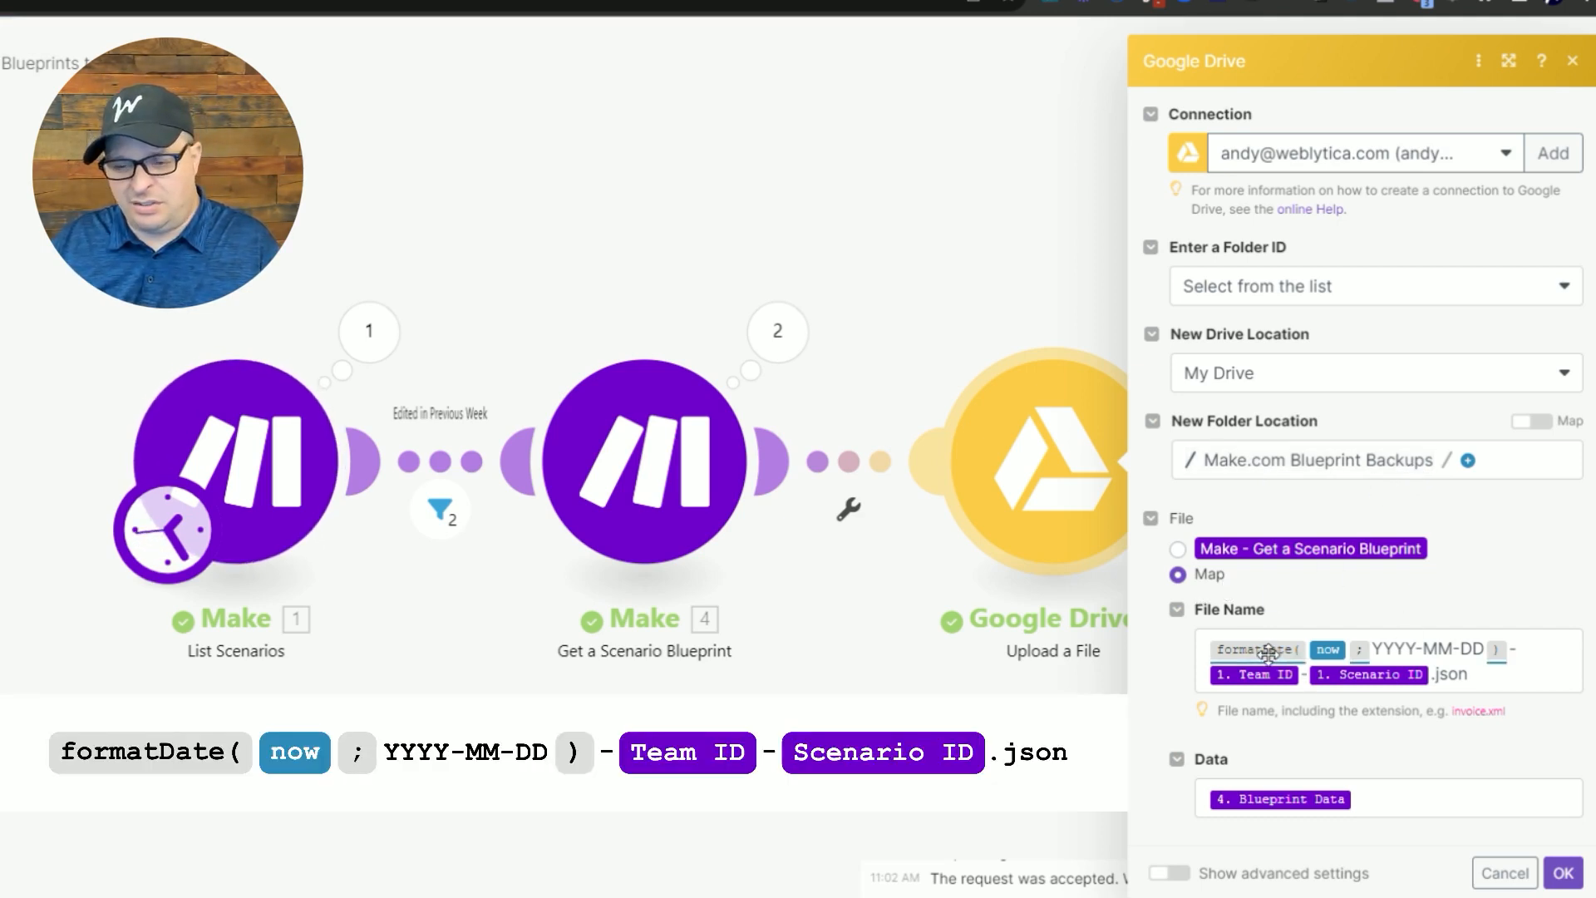
mouse_move(1430, 621)
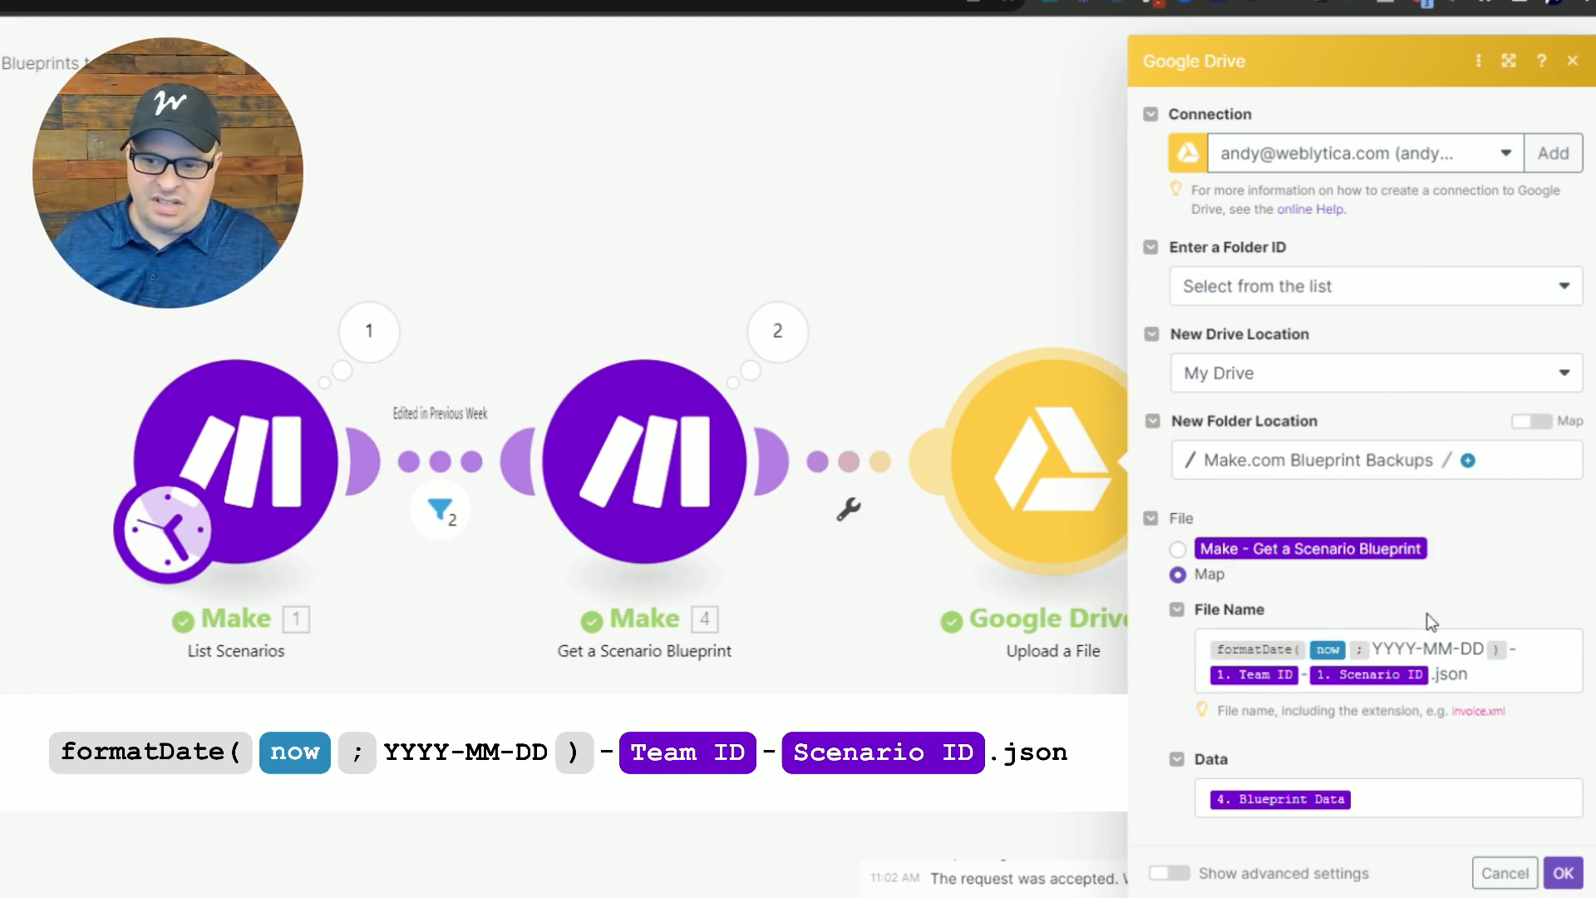
mouse_move(1427, 855)
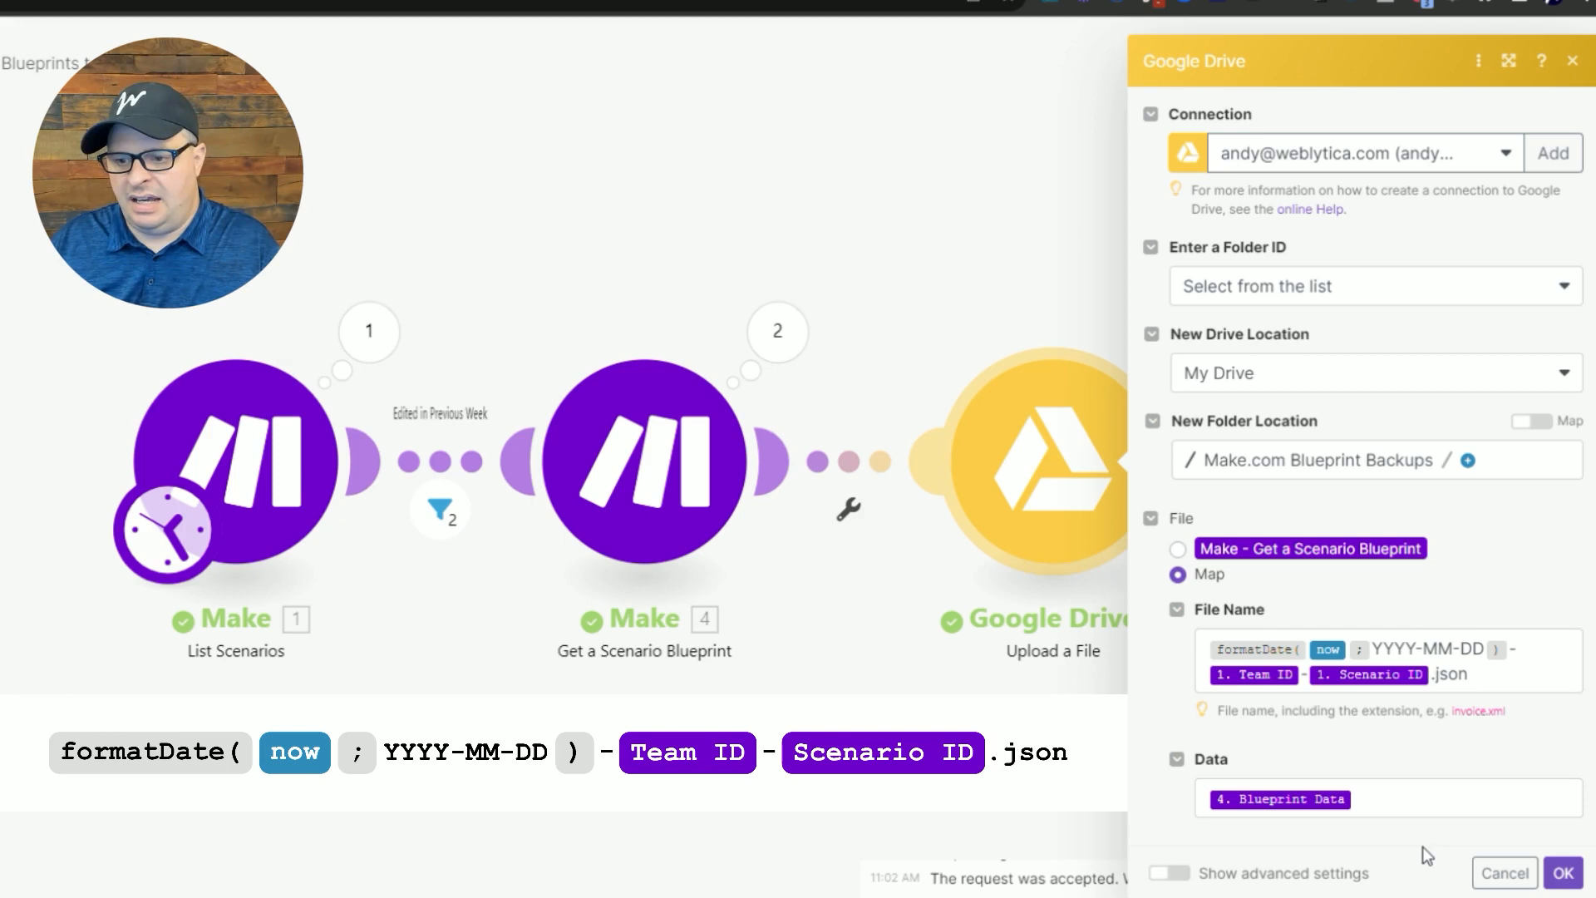
left_click(1564, 872)
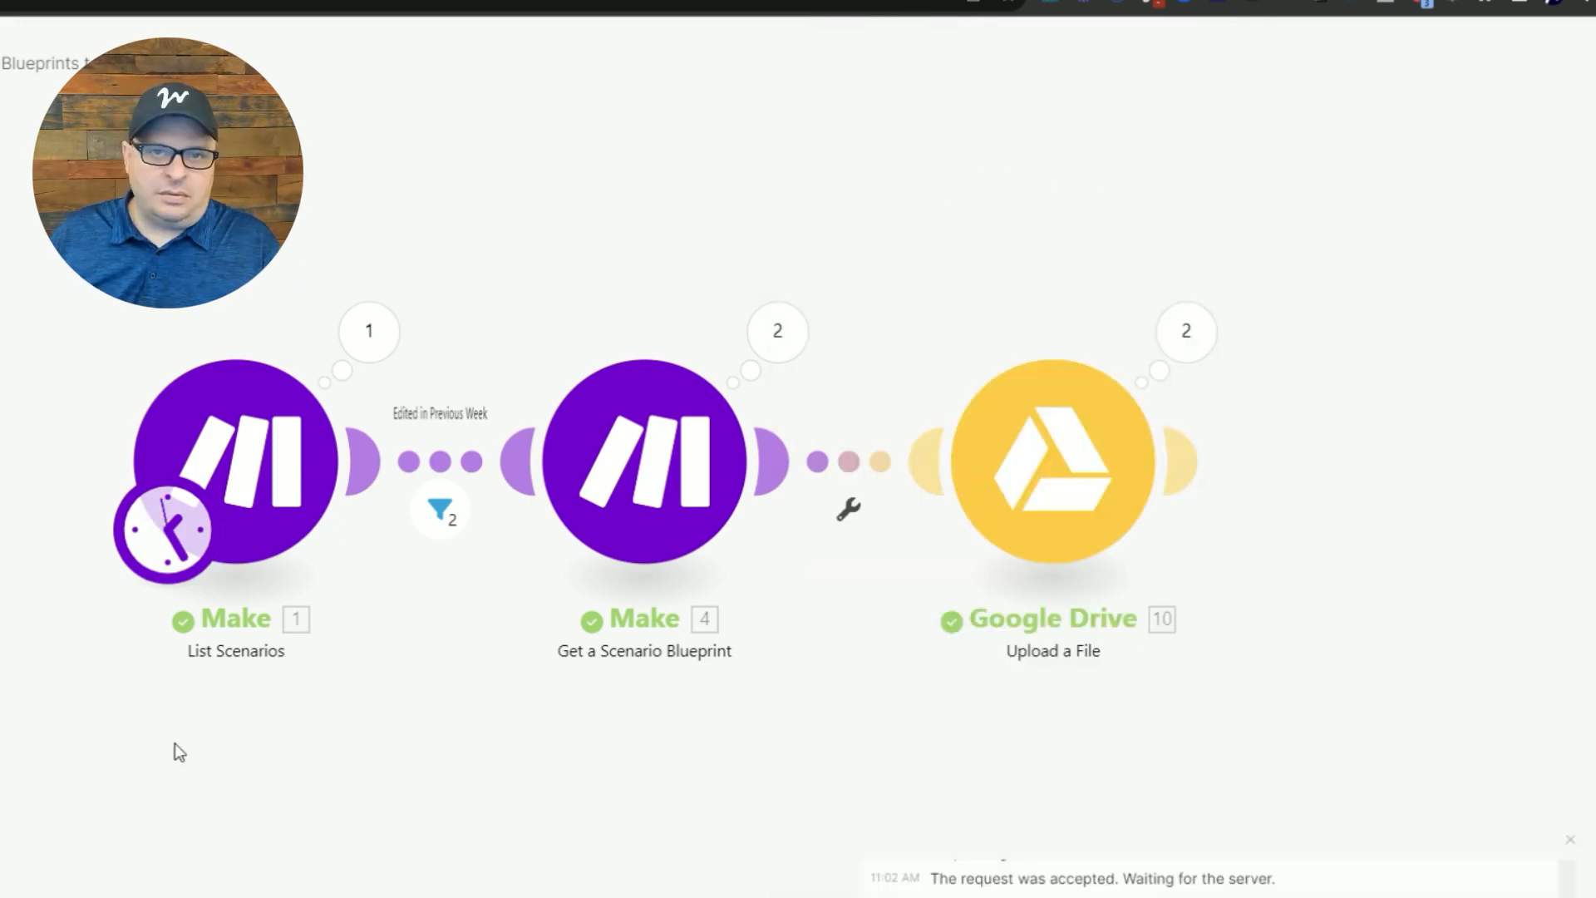